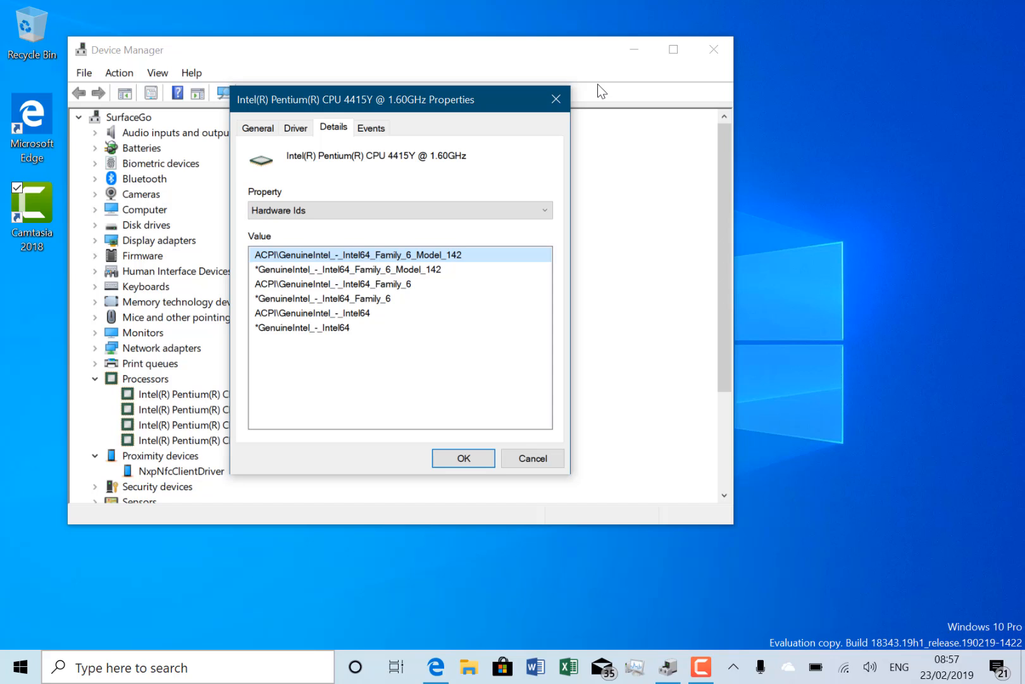
Step: Bring up the 'Hands on with Windows 10 19H1 Build 18342' article and scroll to its video
left_click(97, 117)
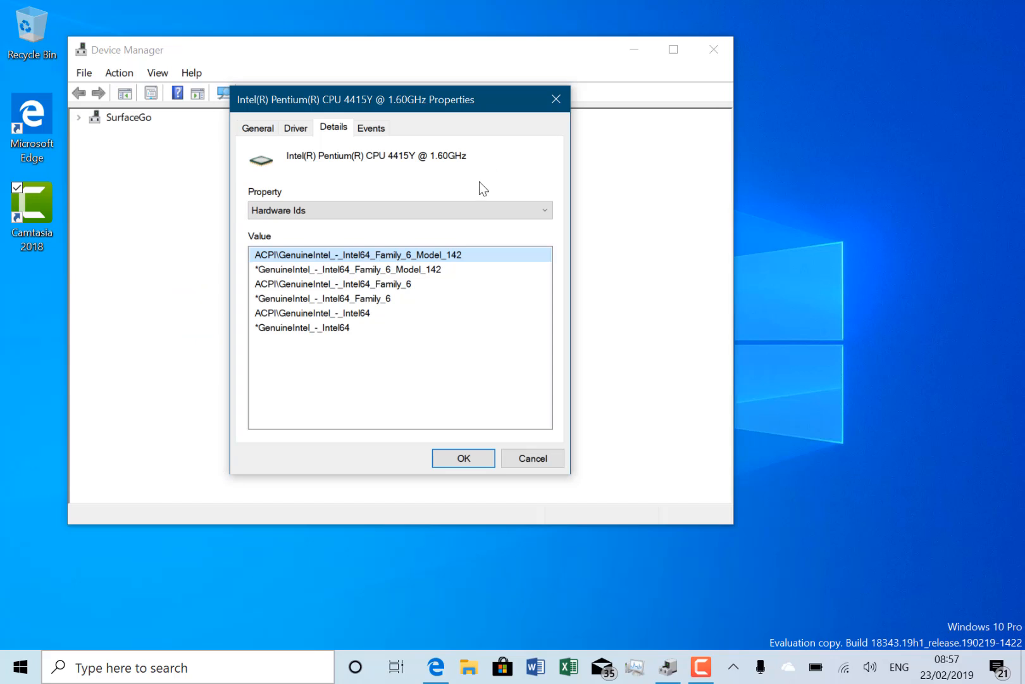
left_click(79, 117)
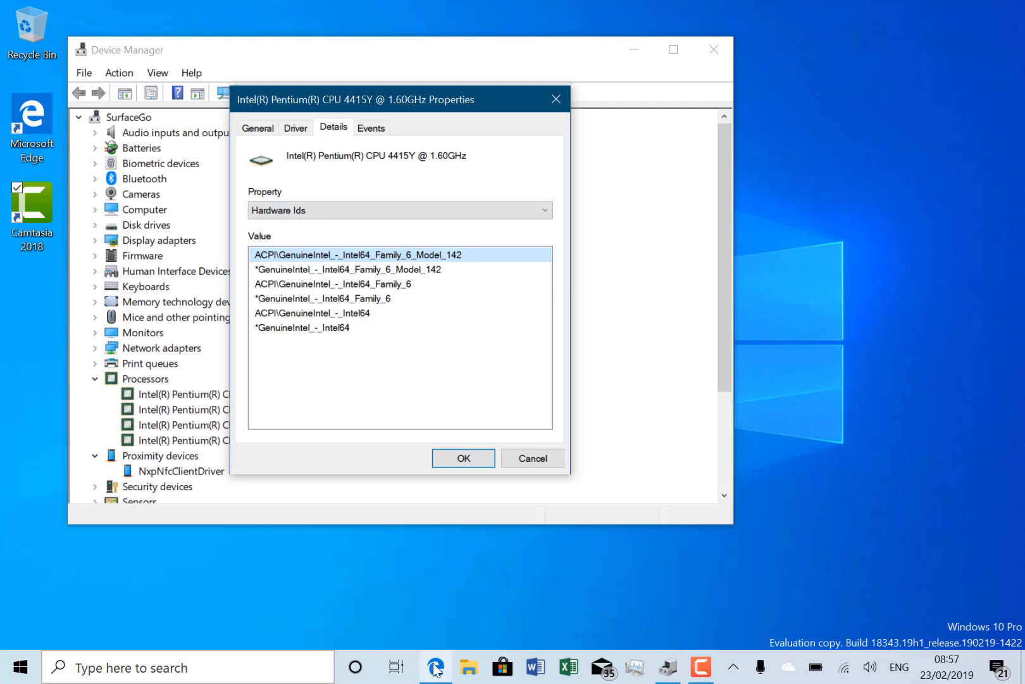
left_click(435, 668)
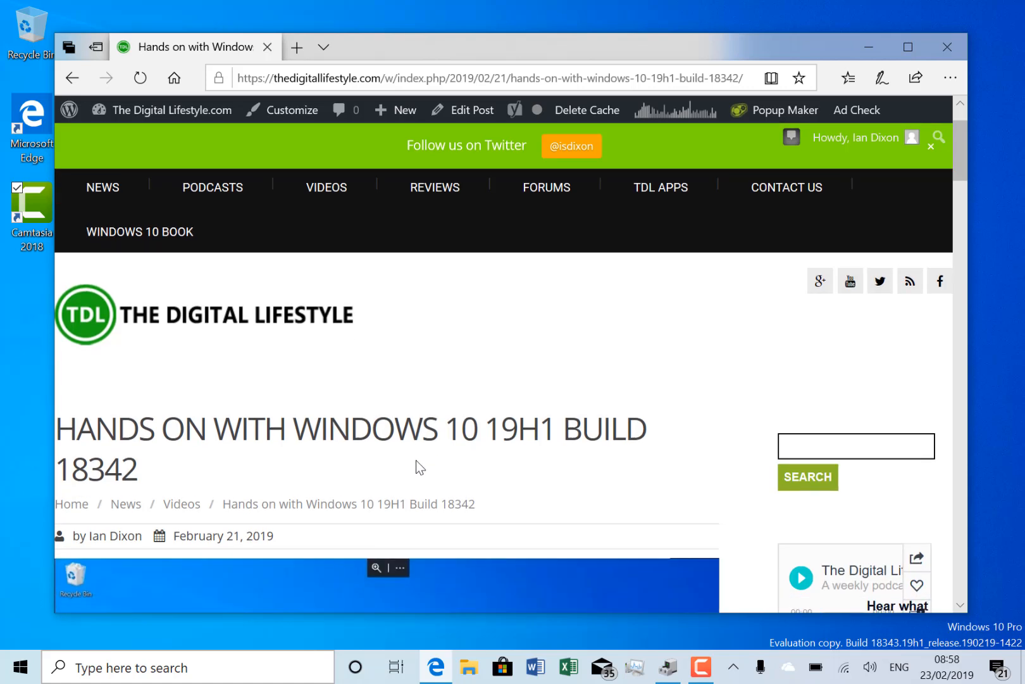
scroll("down", 3)
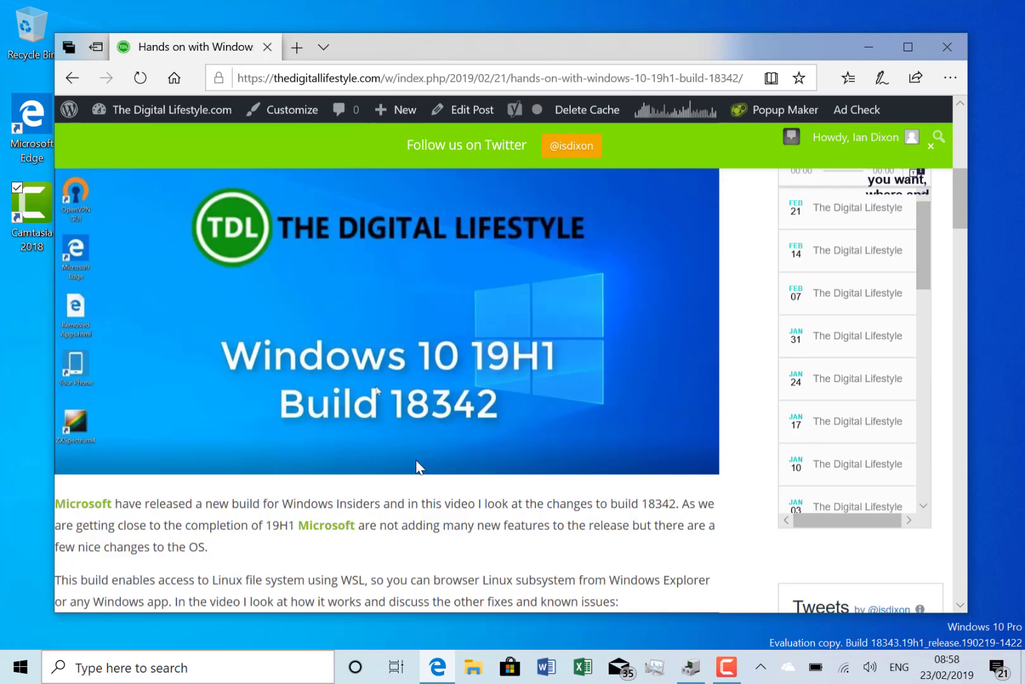
scroll("down", 3)
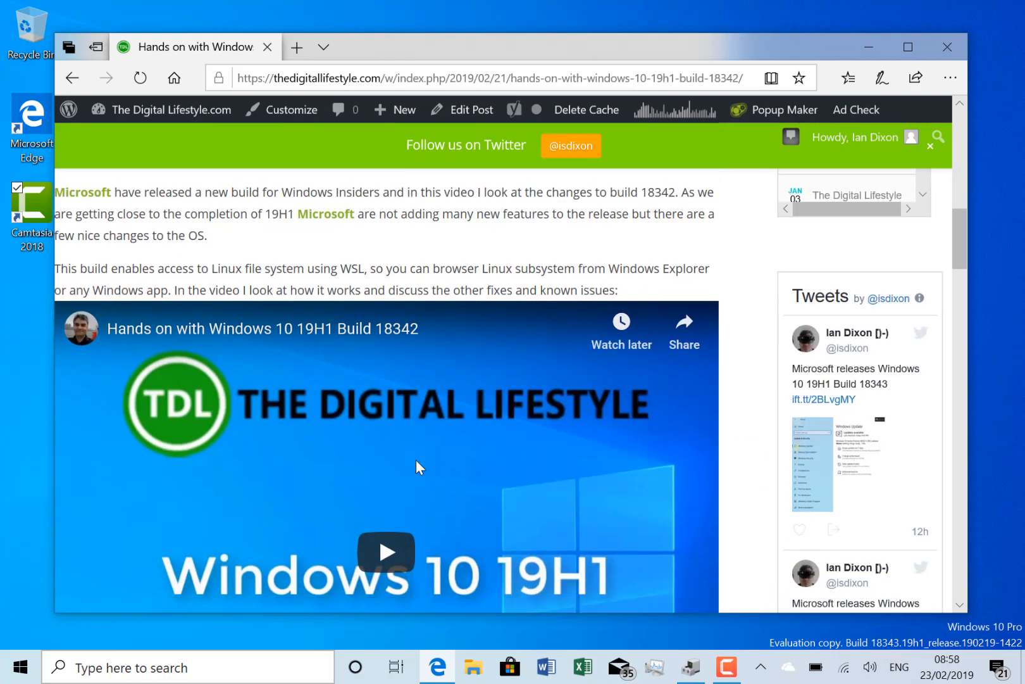
scroll("down", 3)
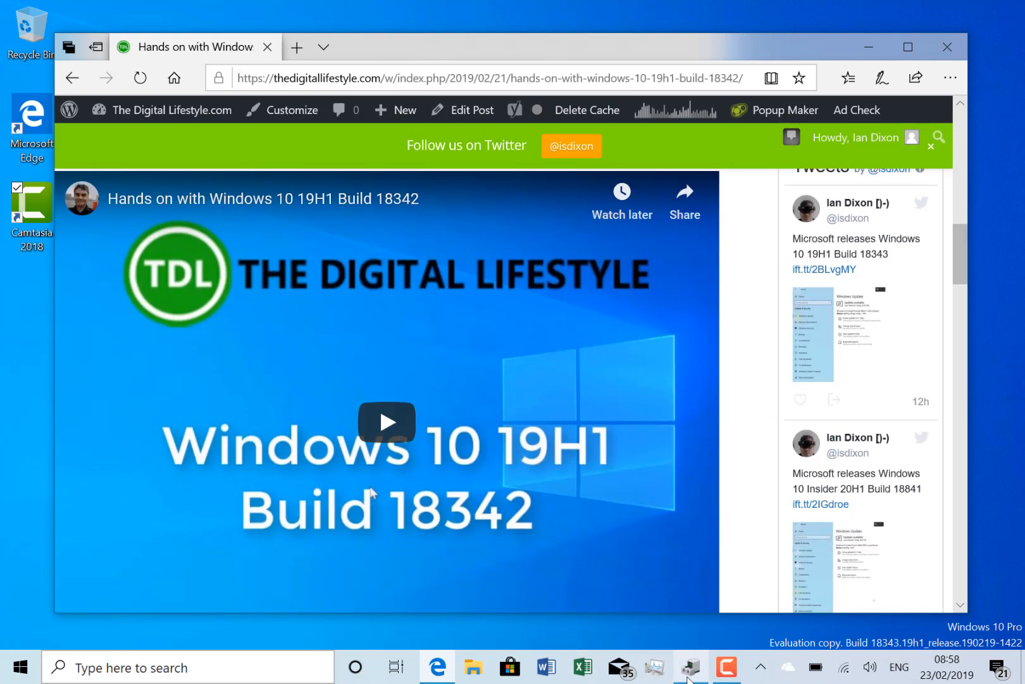
Step: Return to Device Manager and open the Intel Pentium CPU 4415Y properties showing Hardware Ids
left_click(690, 666)
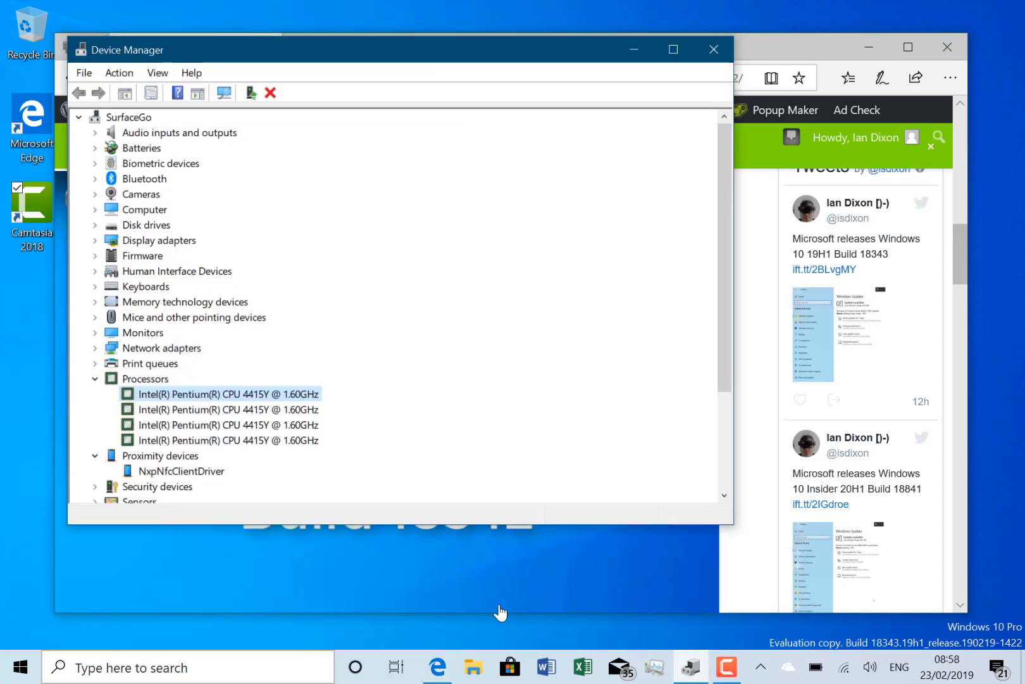
double_click(220, 393)
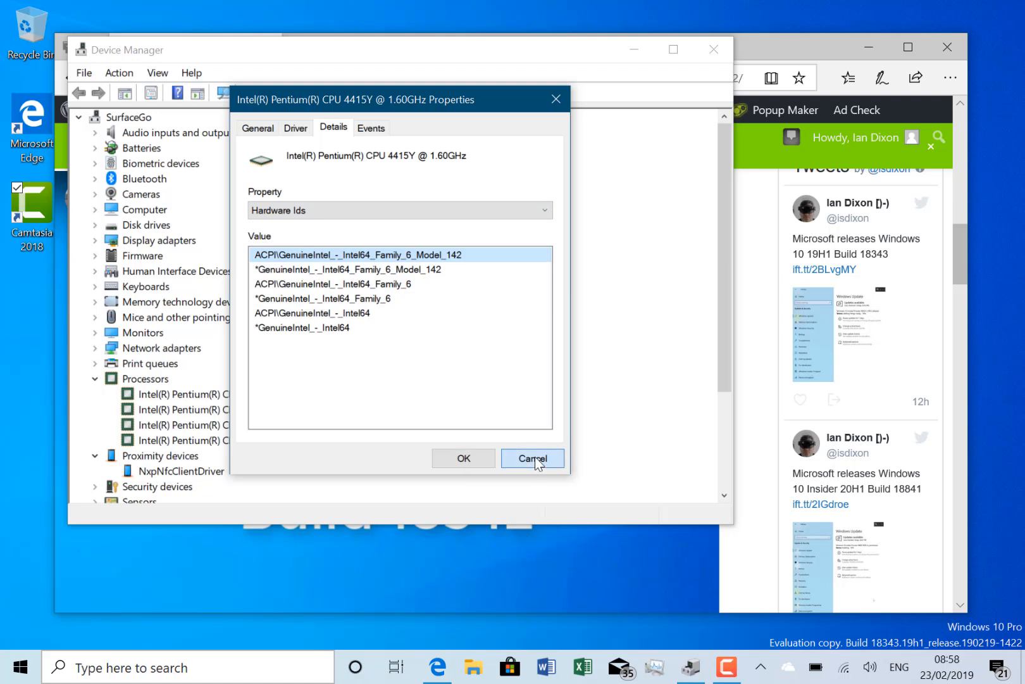
Step: Cancel the processor properties and scroll the Build 18342 article through the video and tweets
left_click(532, 457)
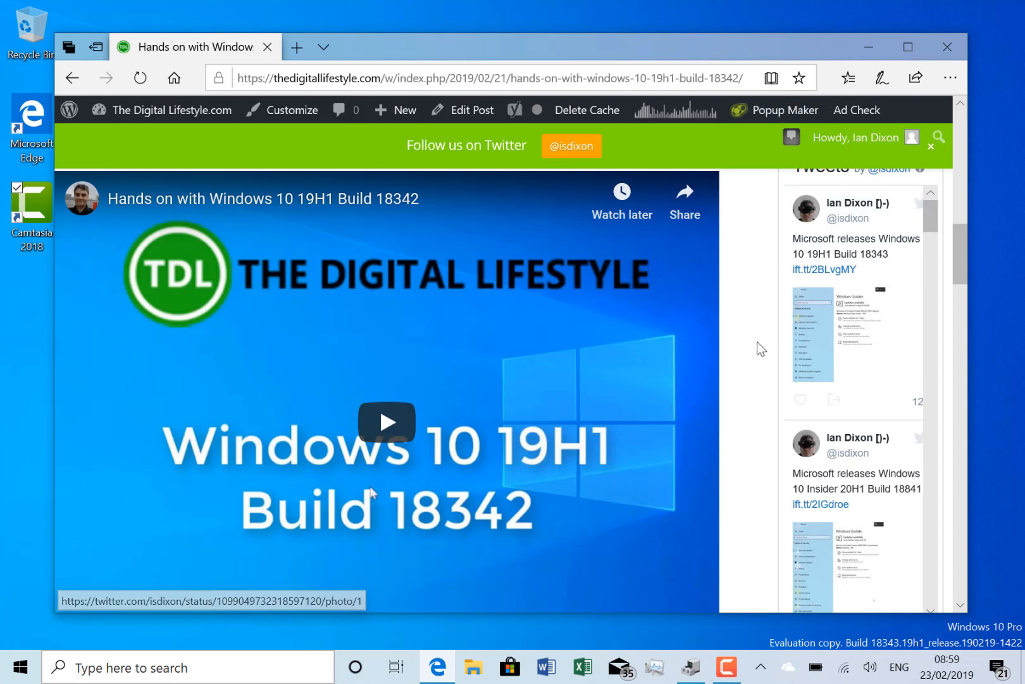
scroll("down", 3)
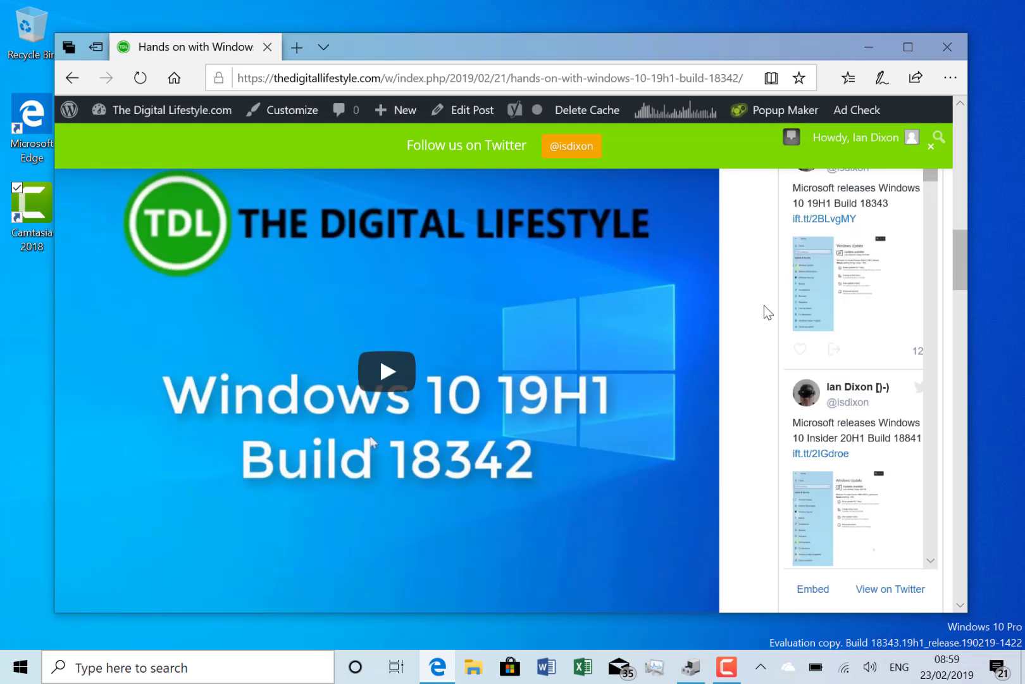
Step: Minimize Microsoft Edge to leave the Windows desktop empty
left_click(946, 46)
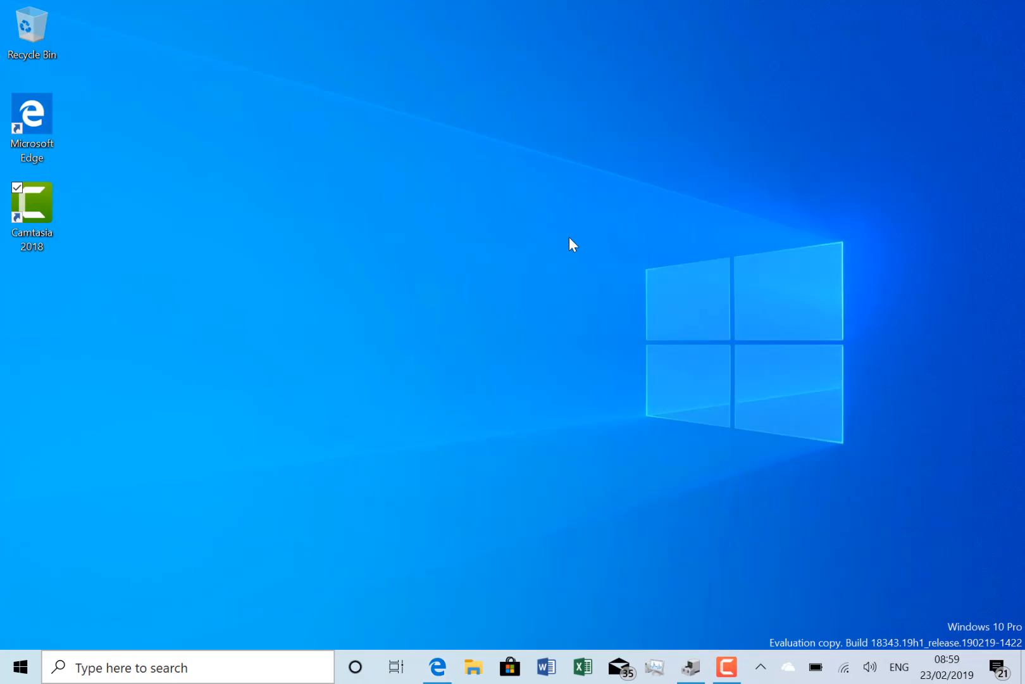
mouse_move(571, 281)
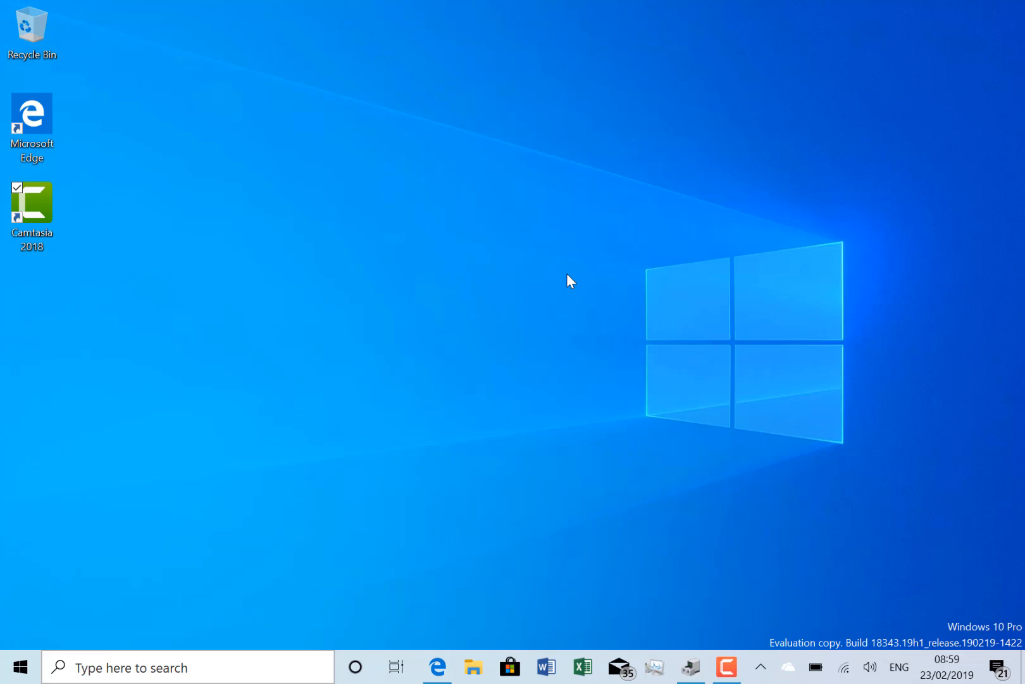
mouse_move(749, 405)
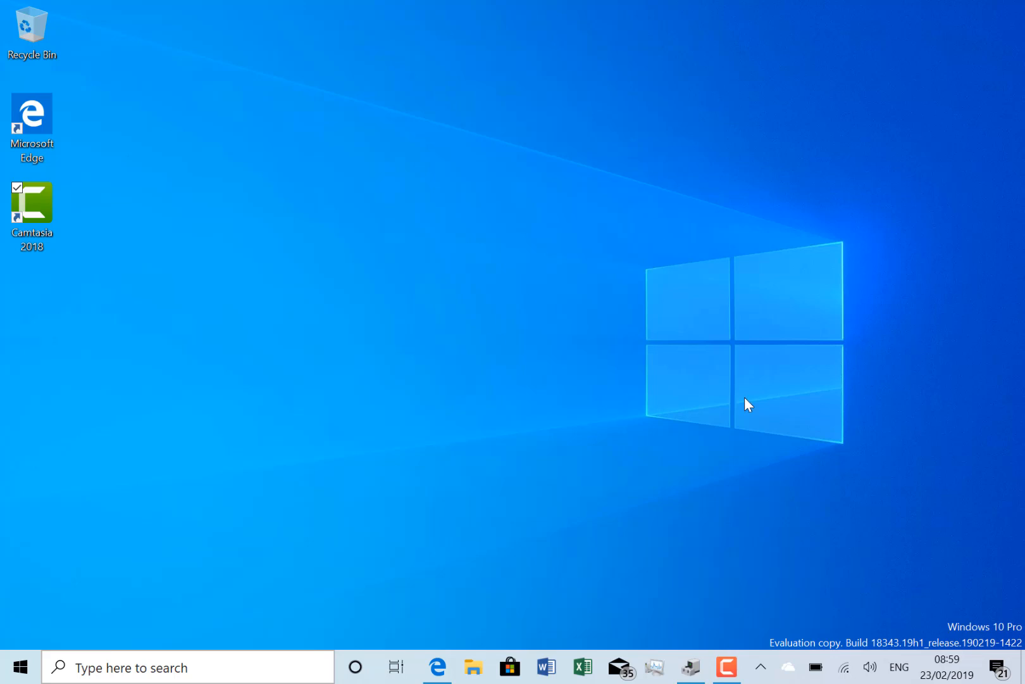
mouse_move(632, 545)
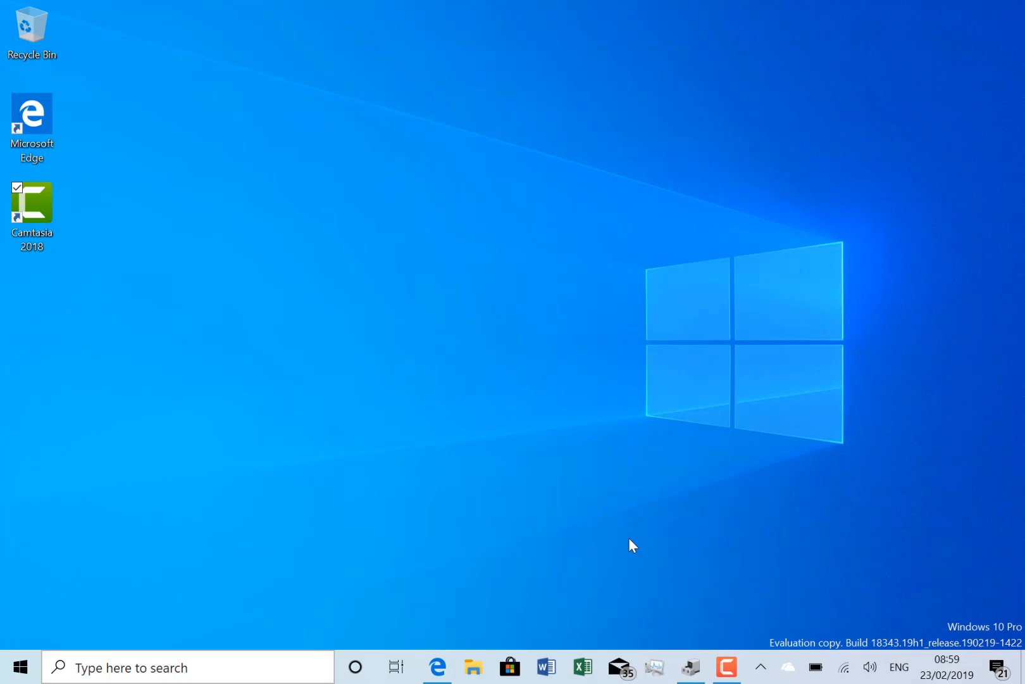